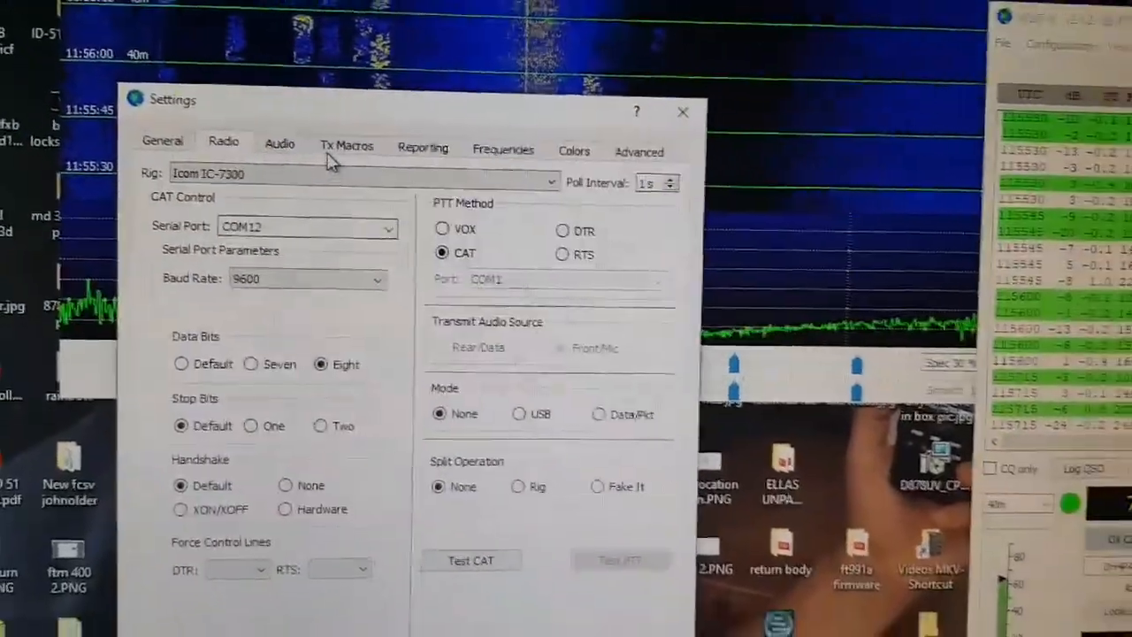
click(280, 145)
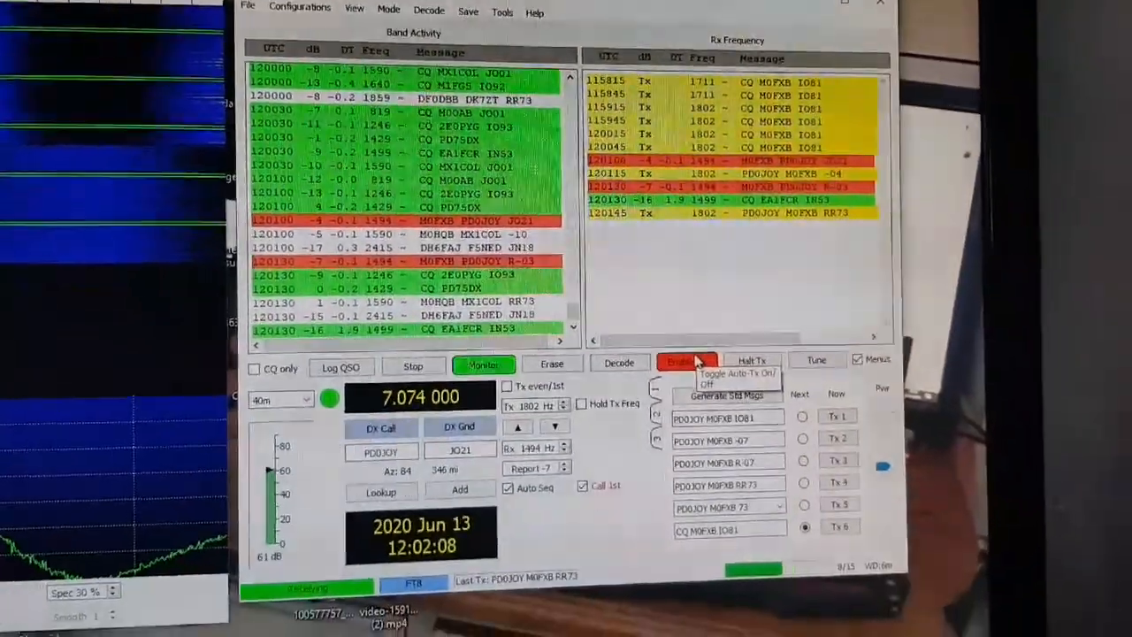
click(688, 361)
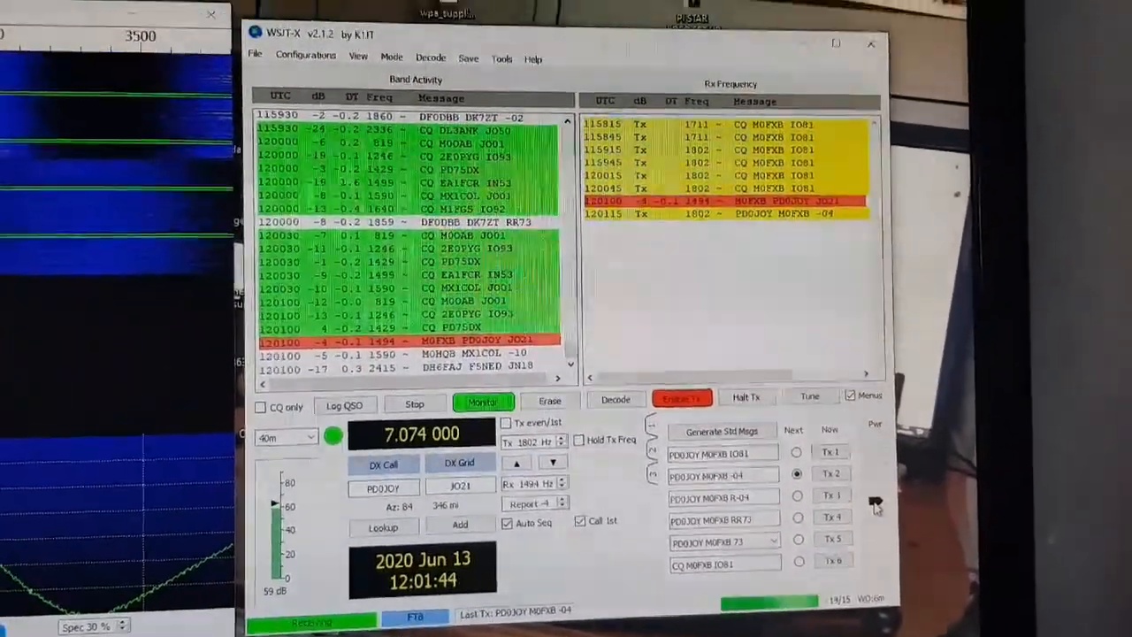
click(345, 405)
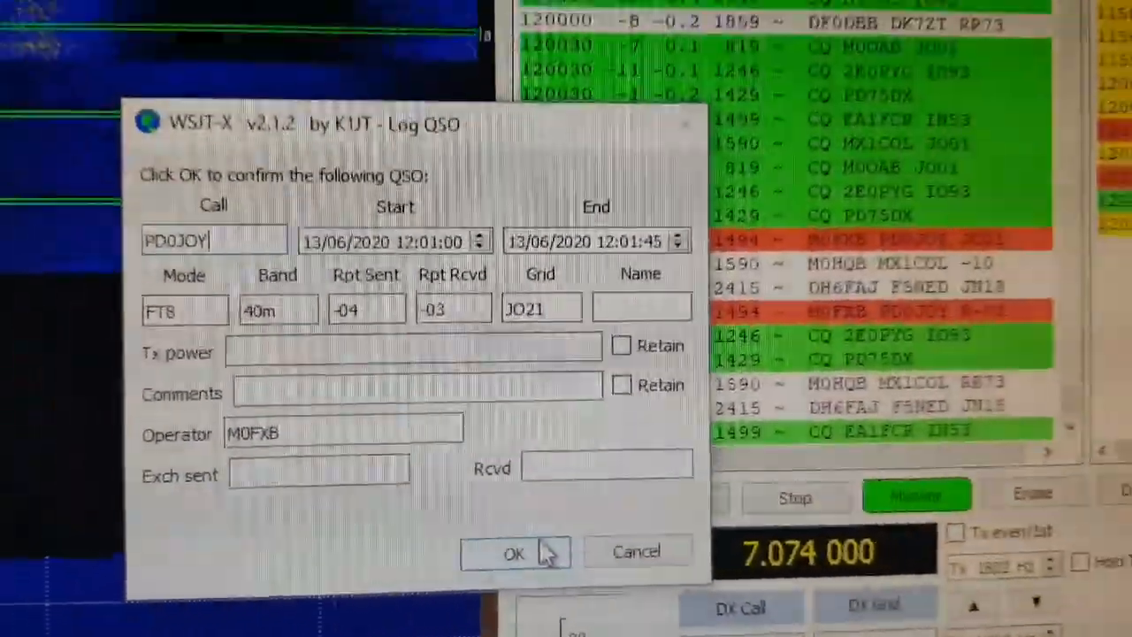
click(515, 553)
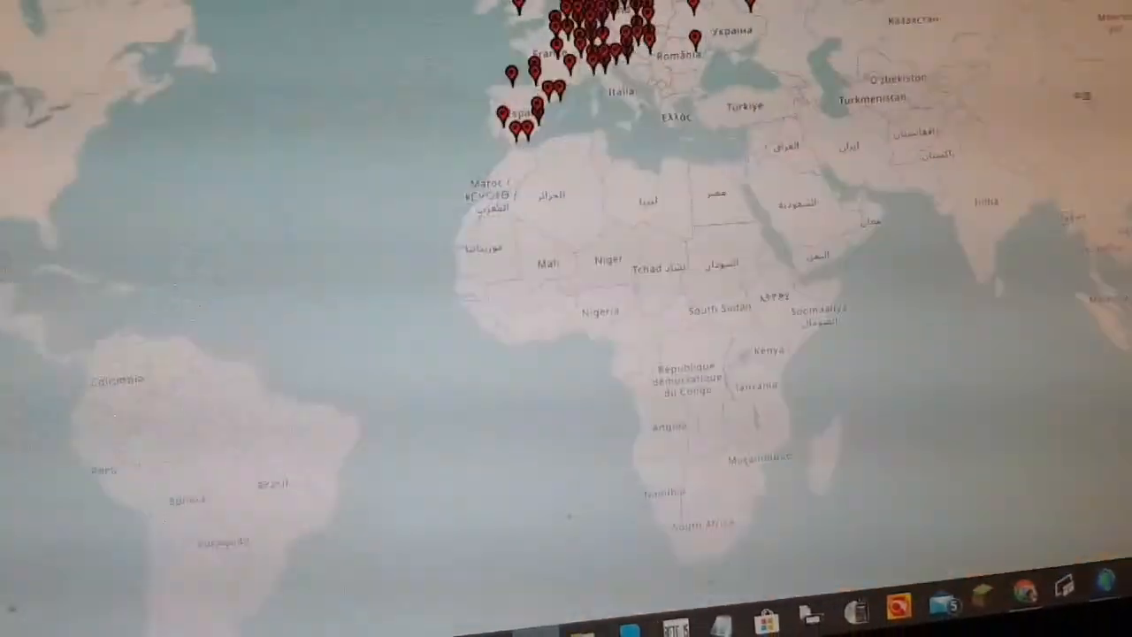
Zoom the GridTracker map in on Europe's clustered station markers
scroll(up, 3)
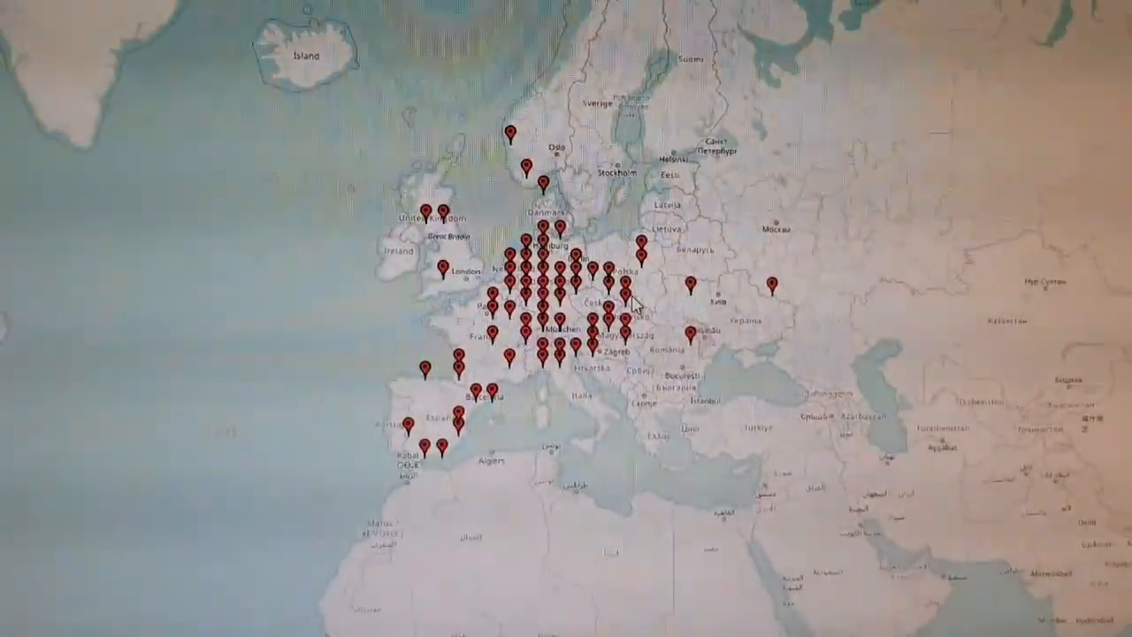